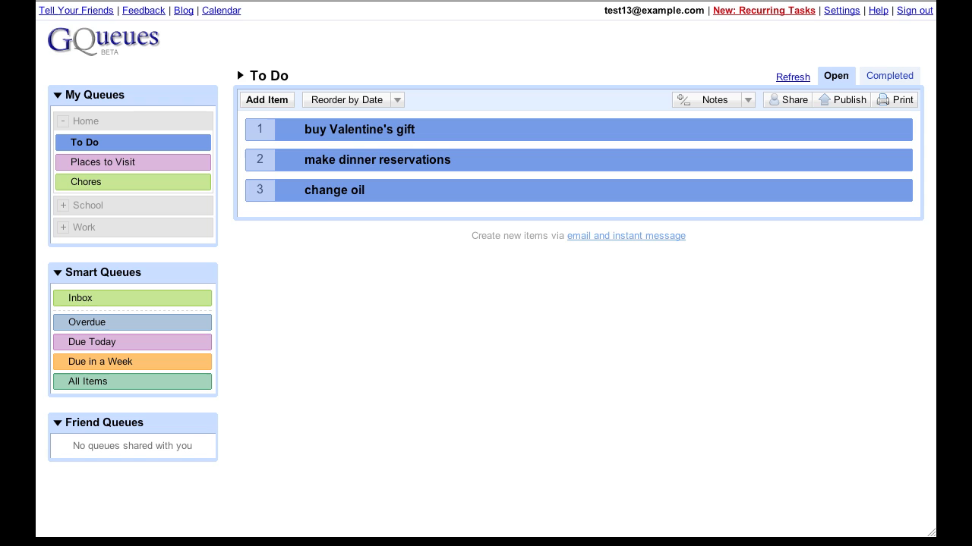
{"action": "mouse_move", "coordinate": [140, 185]}
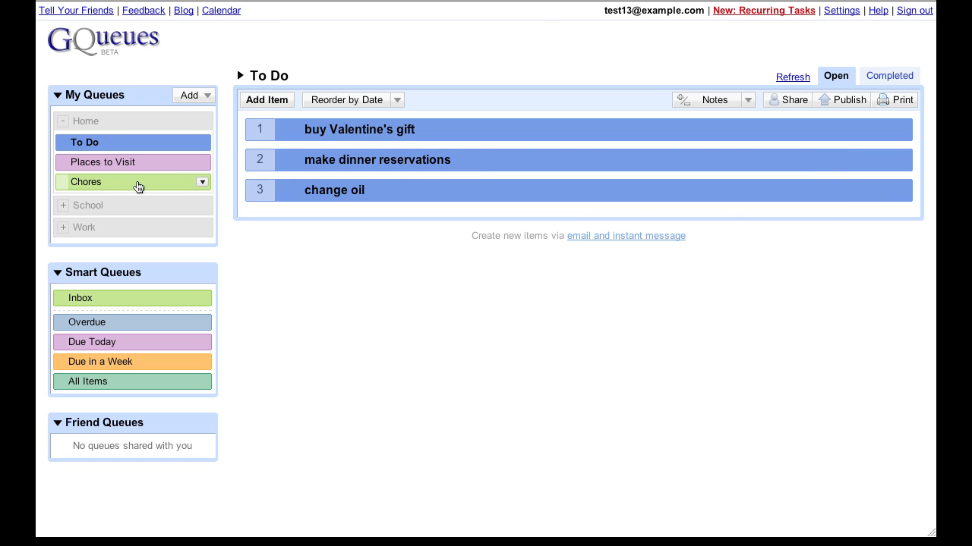
Step: Show the Chores queue with Take out trash, Groceries and Laundry
{"action": "left_click", "coordinate": [86, 182]}
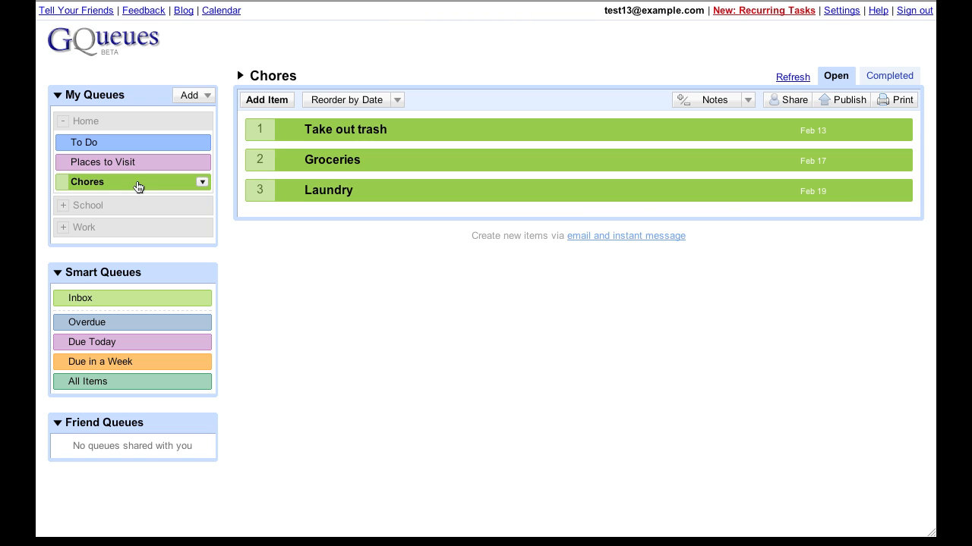
{"action": "mouse_move", "coordinate": [586, 410]}
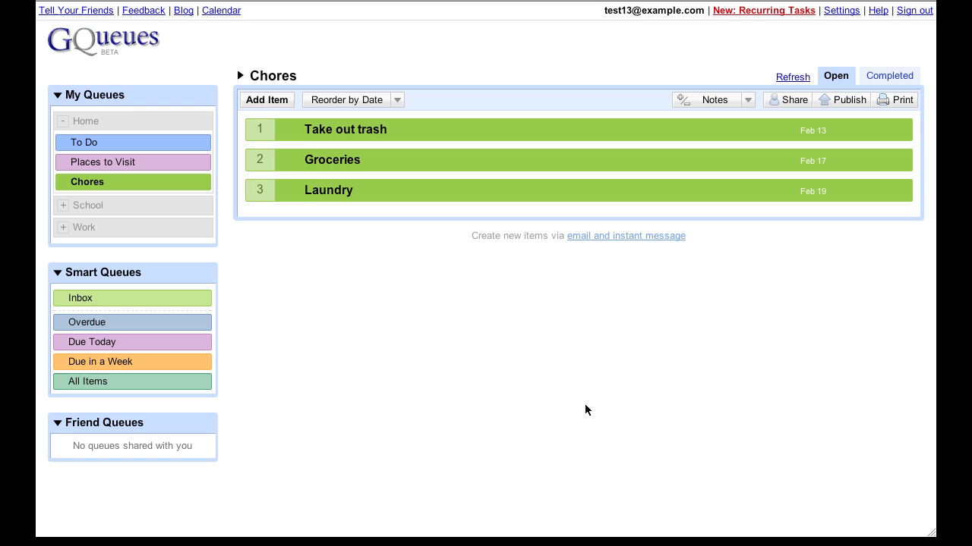
{"action": "mouse_move", "coordinate": [856, 227]}
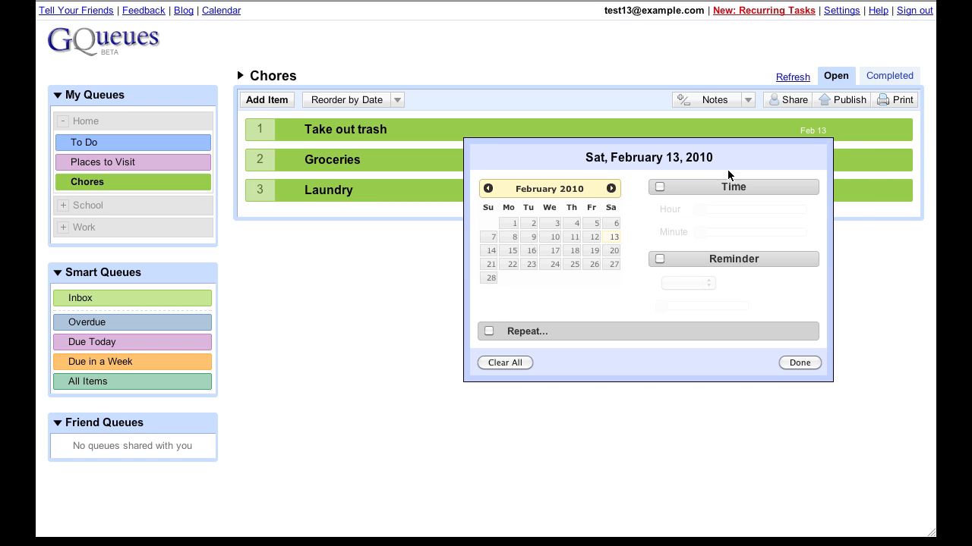
Step: Set Take out trash to repeat Weekly on Saturday from 02/13/2010, after trying Monthly by day of week
{"action": "left_click", "coordinate": [488, 330]}
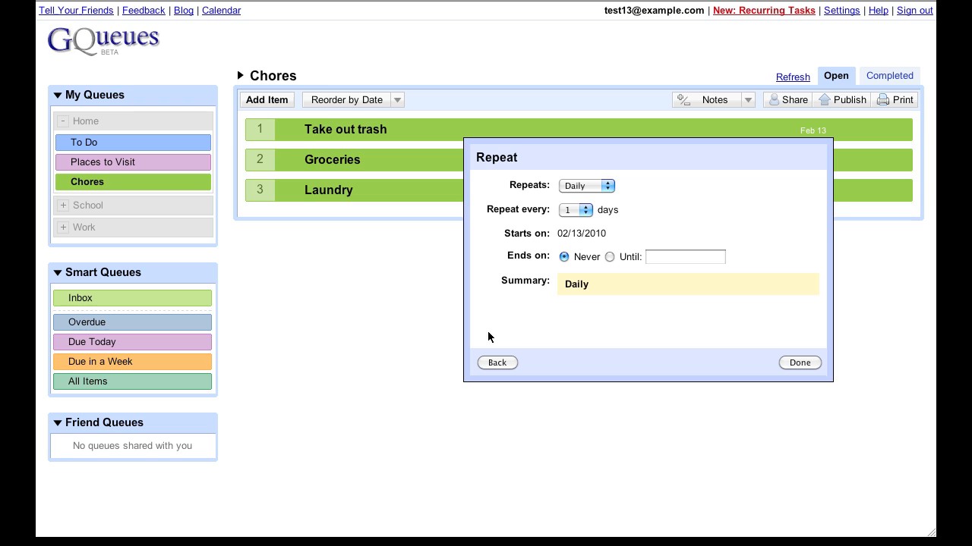
{"action": "mouse_move", "coordinate": [509, 330]}
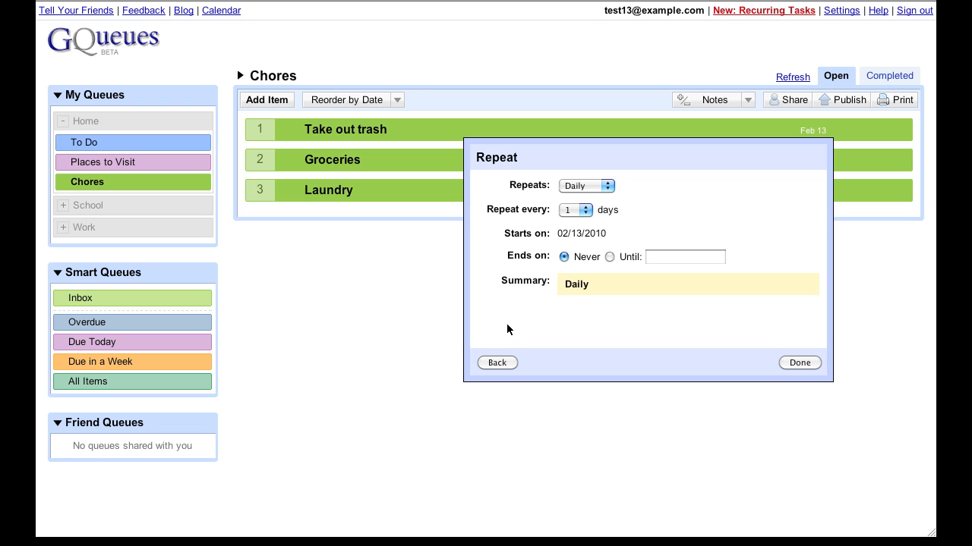
{"action": "left_click", "coordinate": [586, 185]}
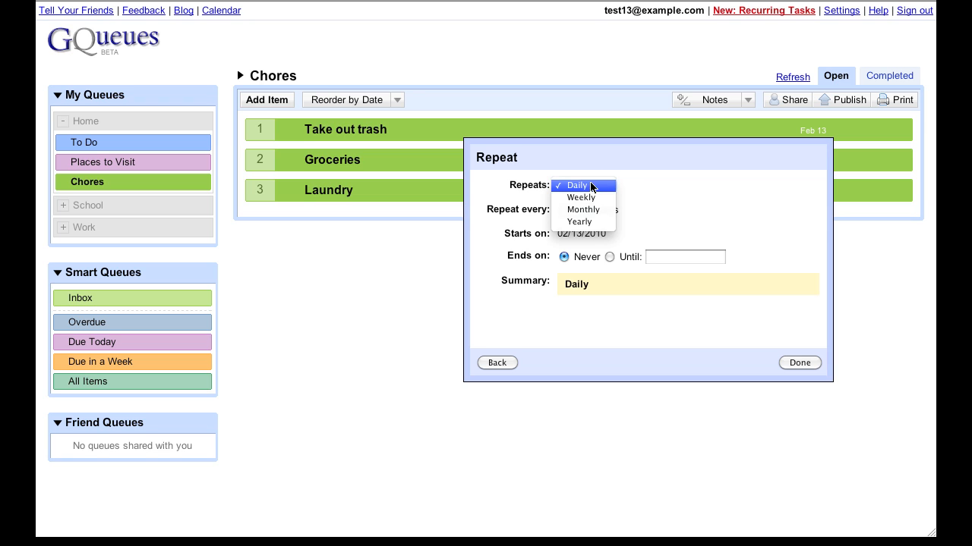
{"action": "left_click", "coordinate": [583, 210]}
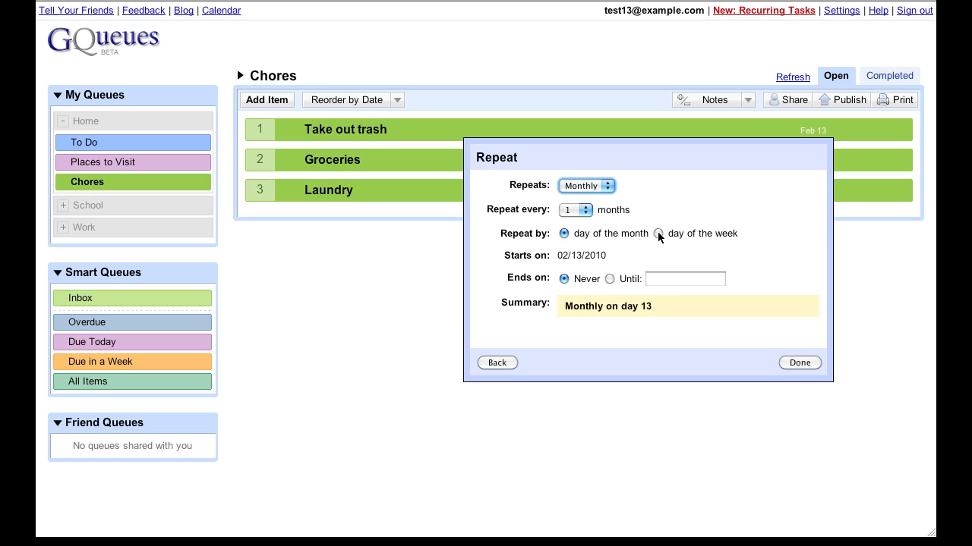
{"action": "left_click", "coordinate": [659, 234]}
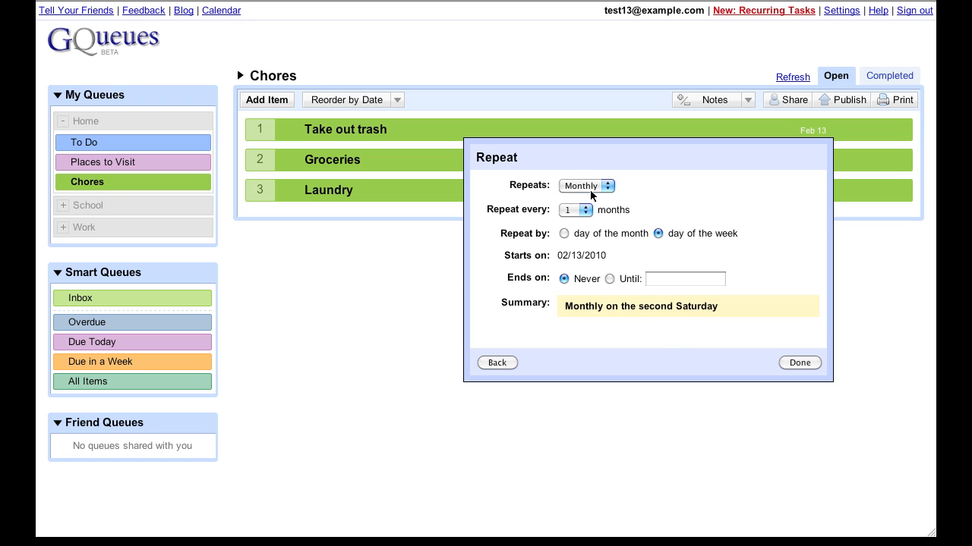
{"action": "left_click", "coordinate": [586, 185]}
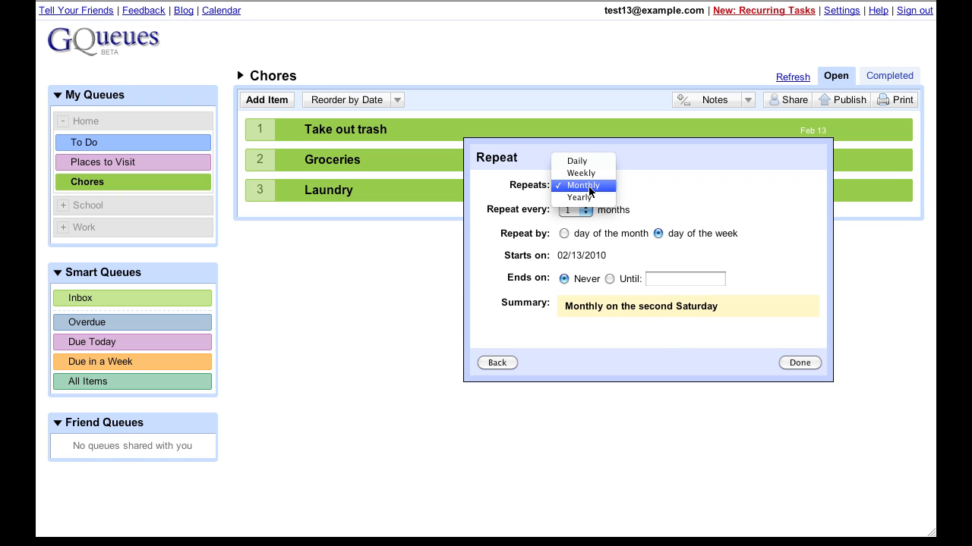
{"action": "left_click", "coordinate": [580, 173]}
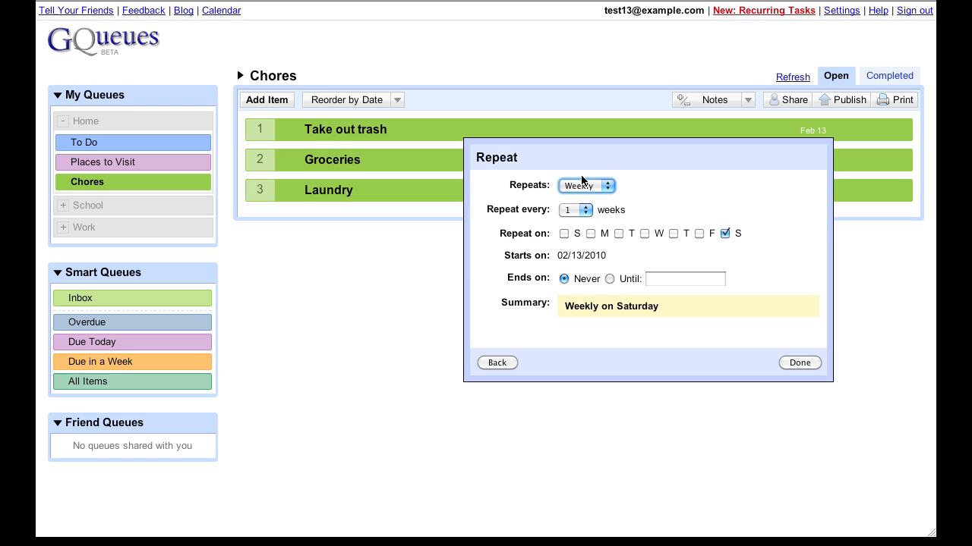
{"action": "mouse_move", "coordinate": [562, 285]}
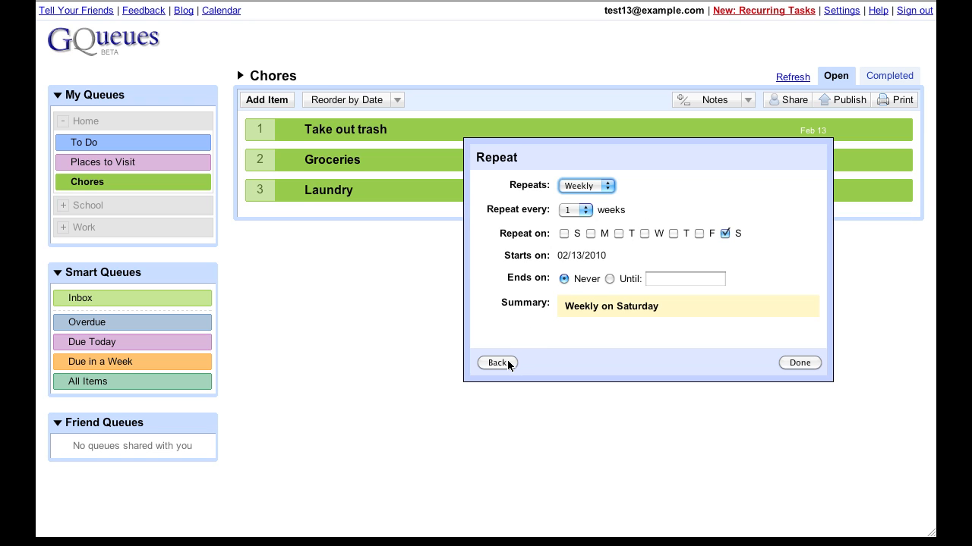
Step: Turn on an Email reminder for Take out trash alongside its weekly Saturday repeat
{"action": "left_click", "coordinate": [498, 363]}
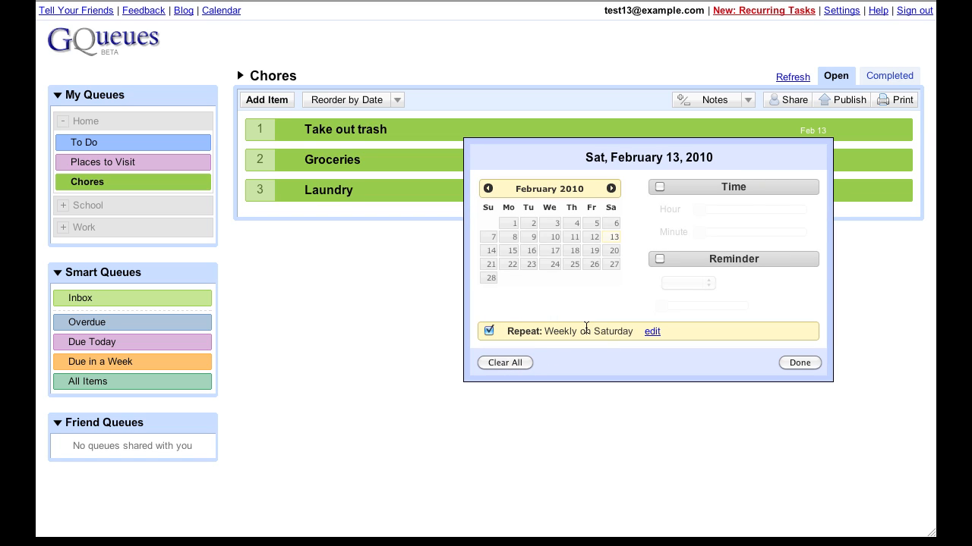
{"action": "mouse_move", "coordinate": [594, 337]}
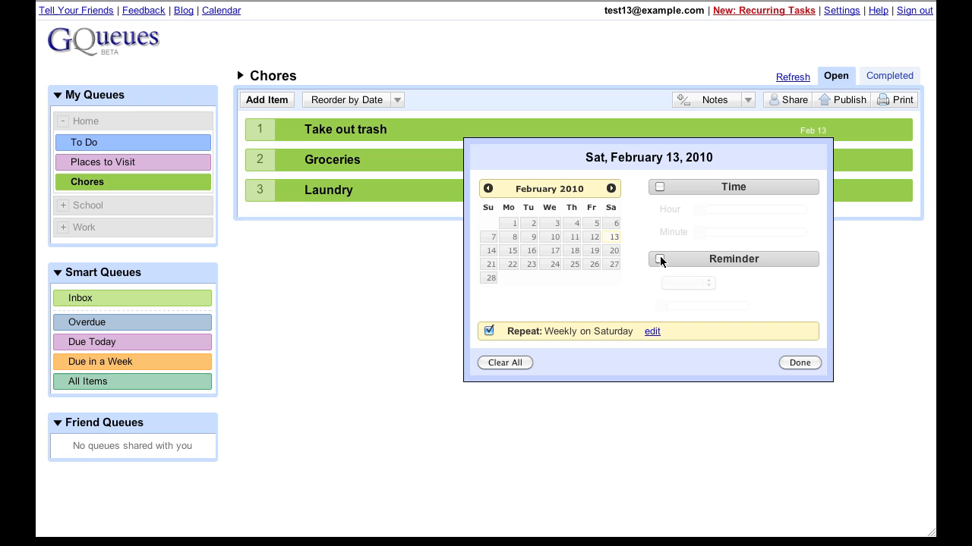
{"action": "left_click", "coordinate": [658, 258]}
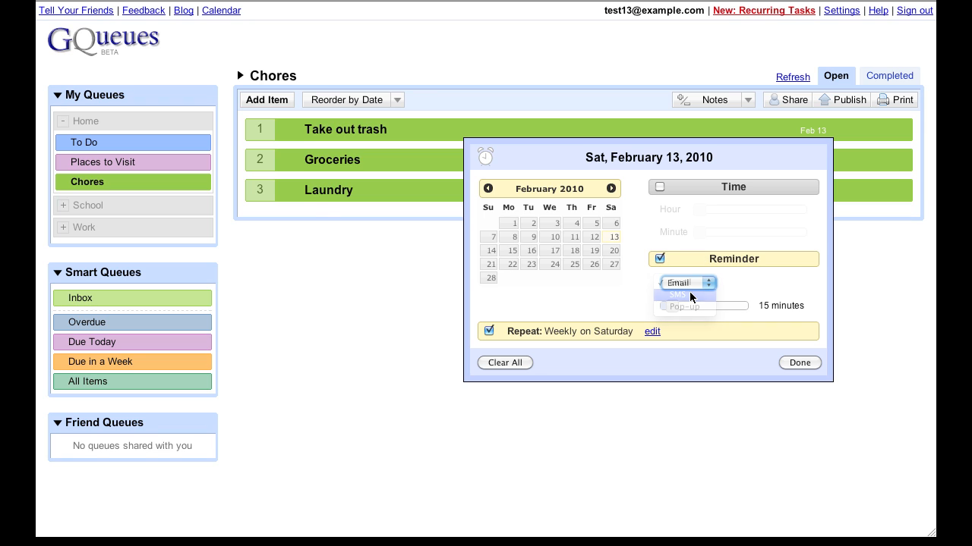
{"action": "left_click", "coordinate": [798, 363]}
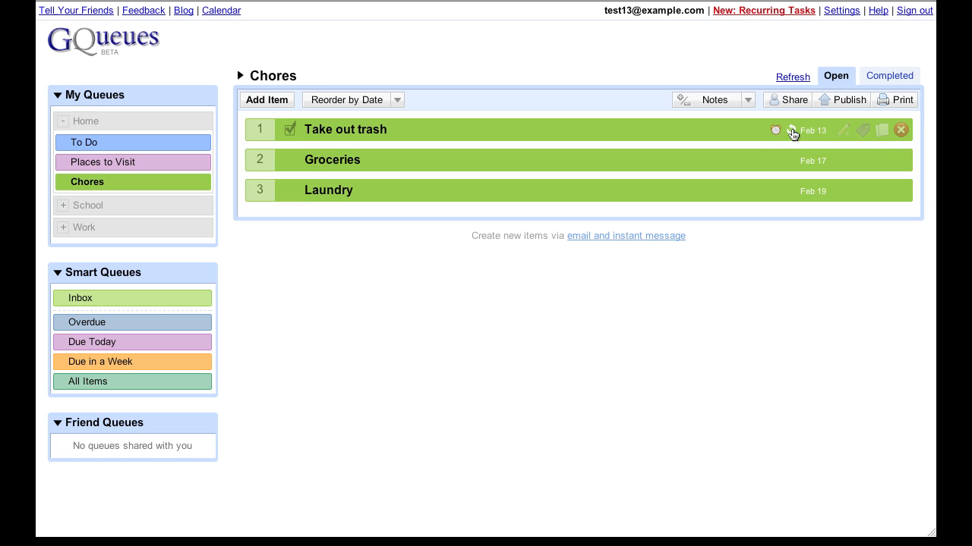
{"action": "mouse_move", "coordinate": [791, 131]}
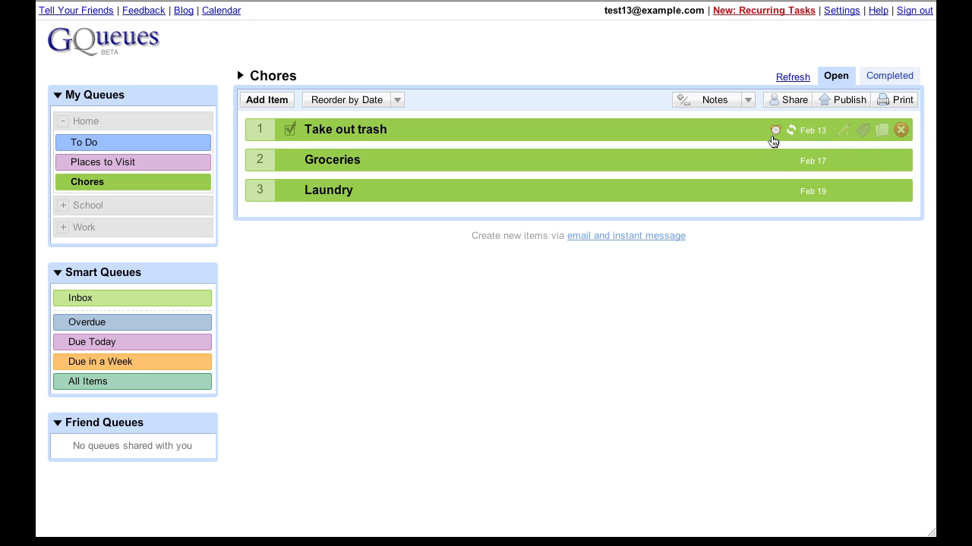
{"action": "mouse_move", "coordinate": [775, 140]}
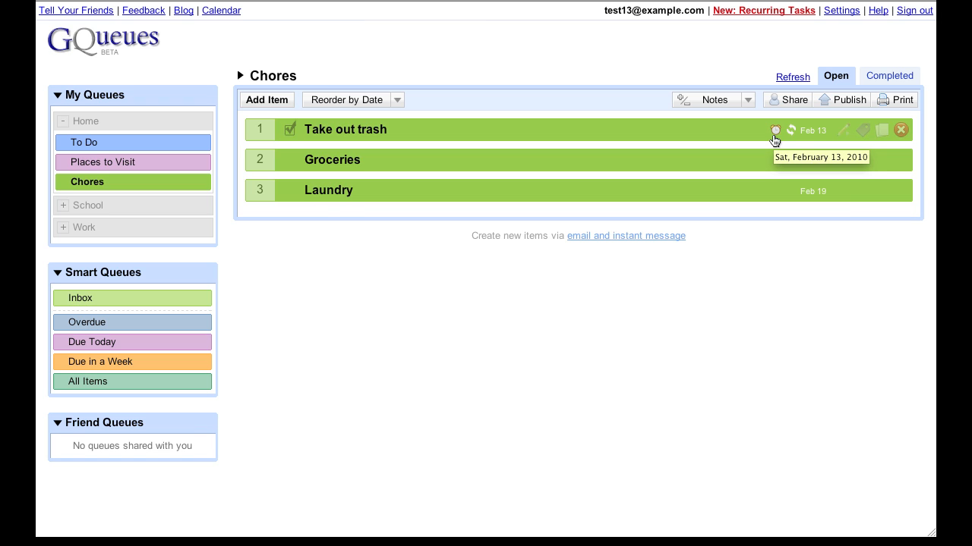
Step: Complete Take out trash so a new one regenerates for Feb 20 at the end of Chores
{"action": "left_click", "coordinate": [290, 127]}
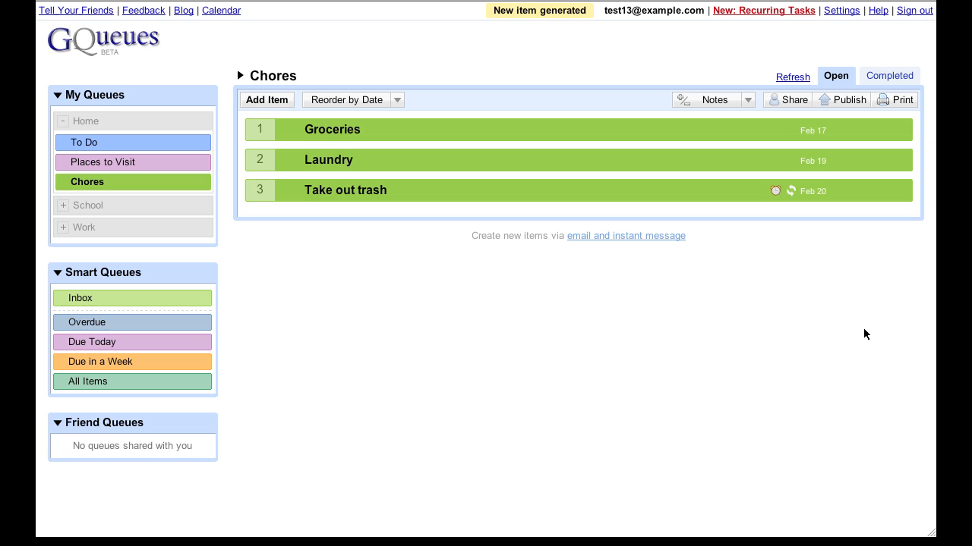
{"action": "mouse_move", "coordinate": [862, 269]}
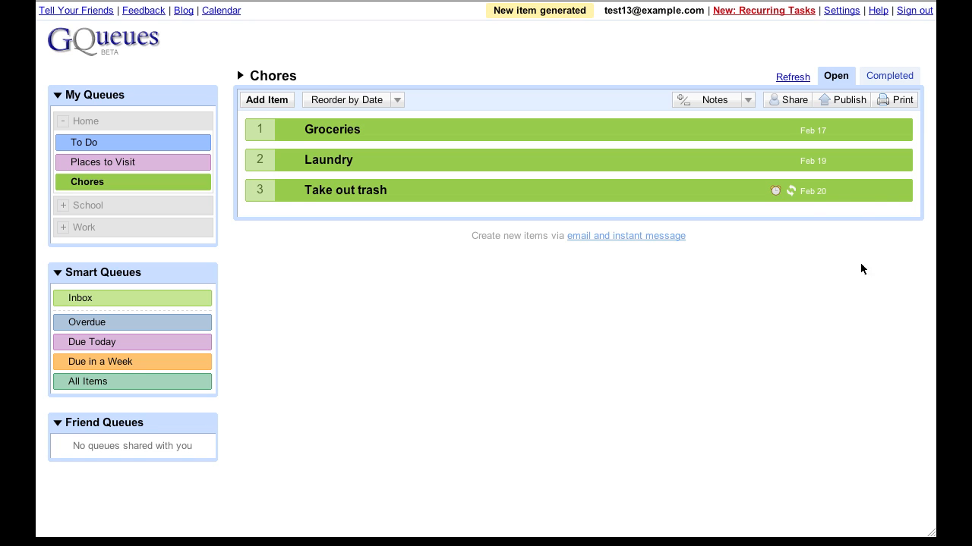
{"action": "mouse_move", "coordinate": [812, 191]}
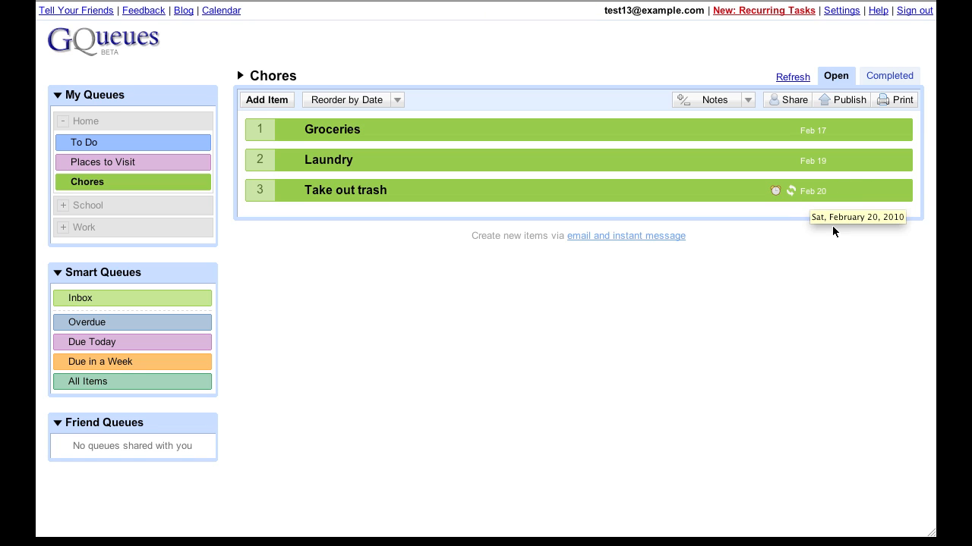